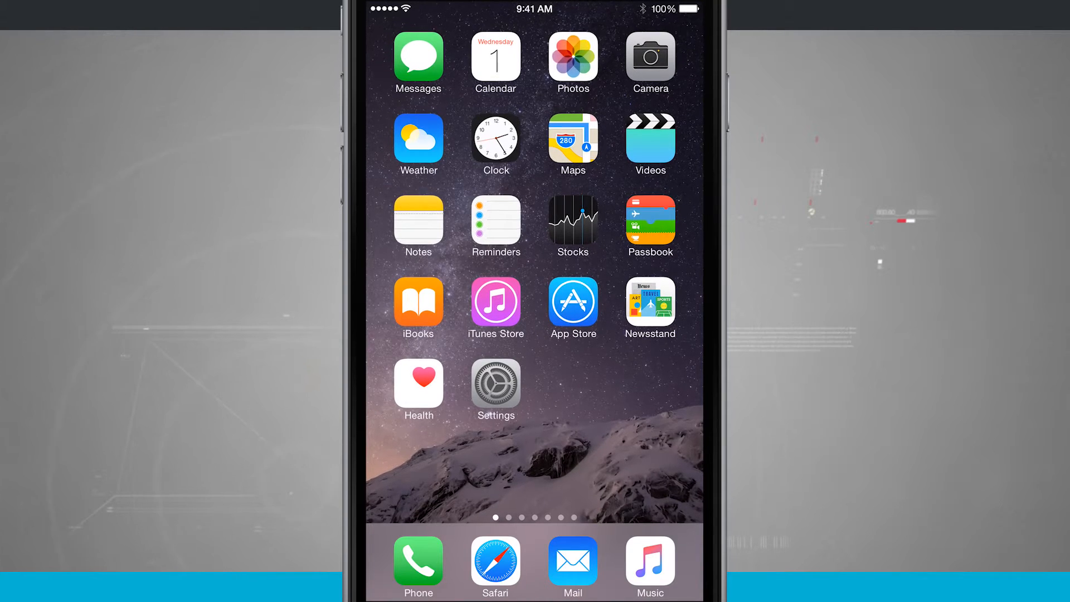
Open the Settings app from the home screen and reach the General page
click(494, 389)
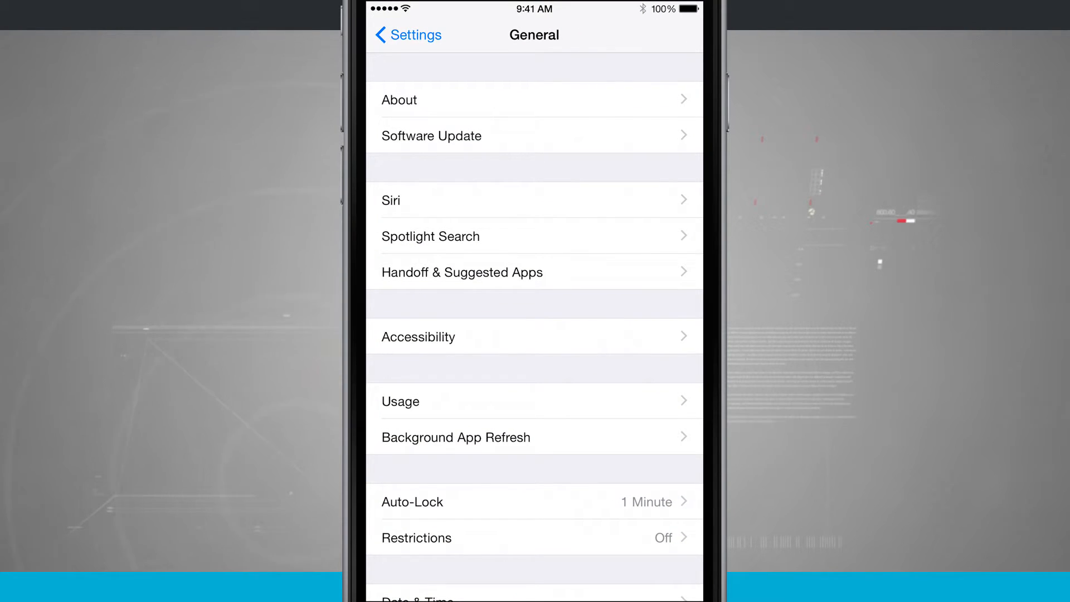
Open Accessibility under General and scroll down to the Reachability option
click(418, 337)
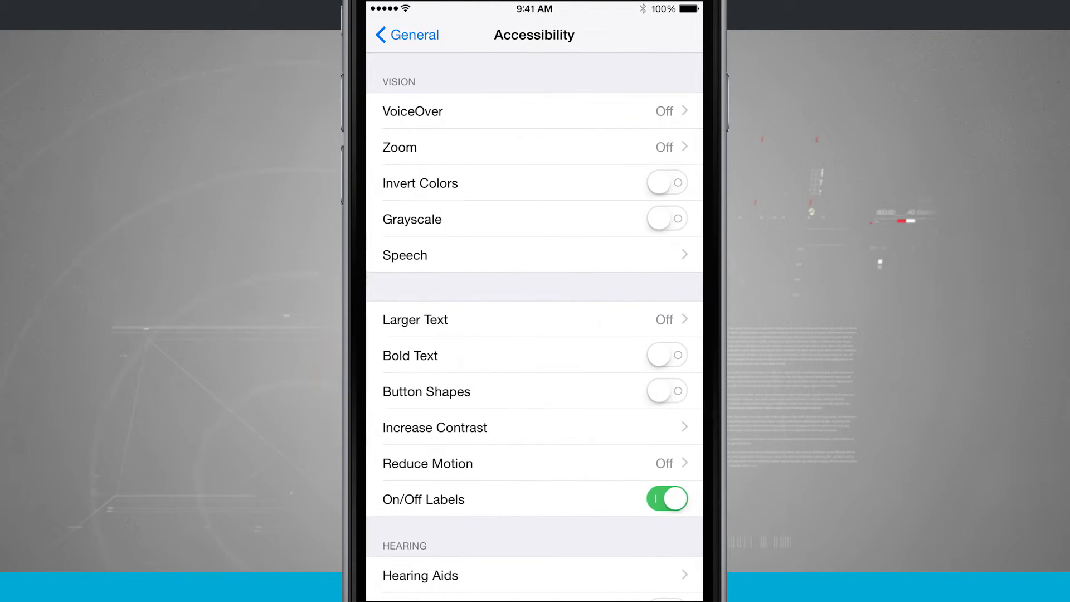
scroll(down, 3)
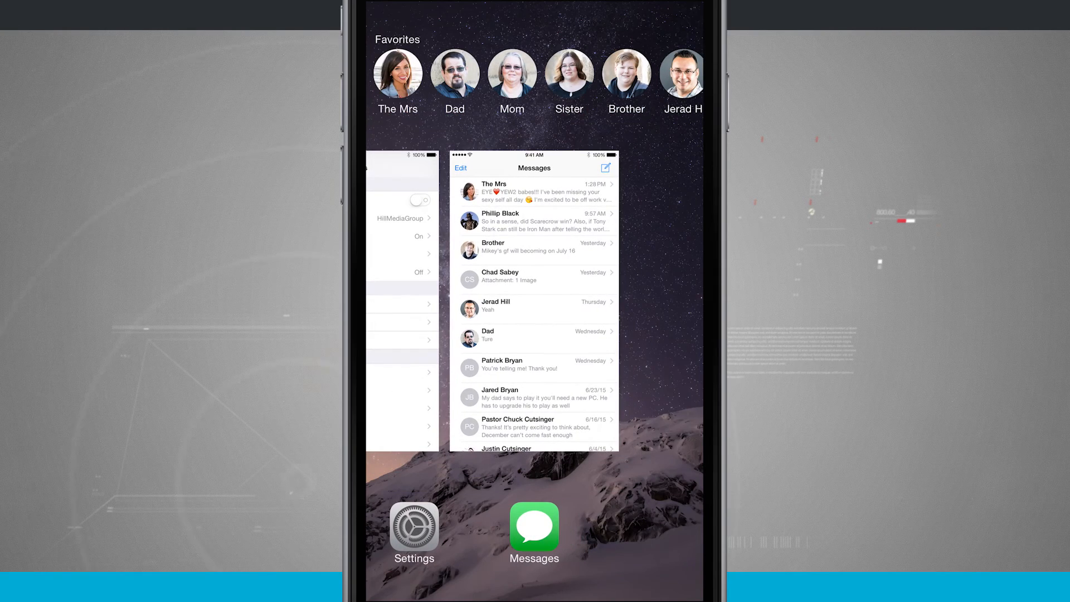
Bring Settings back from the app switcher to its main list (Airplane Mode, Wi-Fi, General)
click(413, 525)
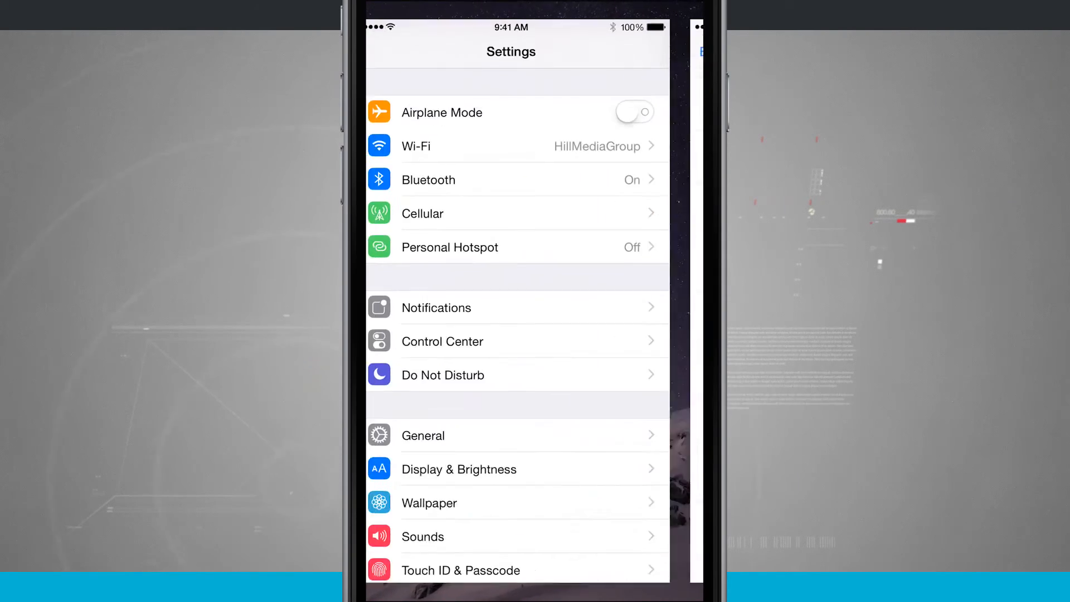